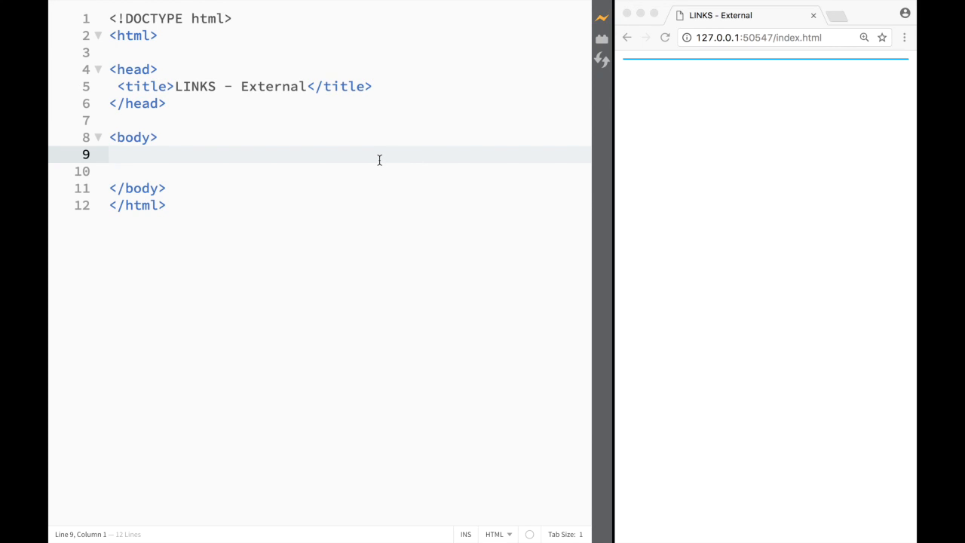
Insert an <a> element reading Google on line 9 and place the cursor in its opening tag
{"action": "left_click", "coordinate": [109, 154]}
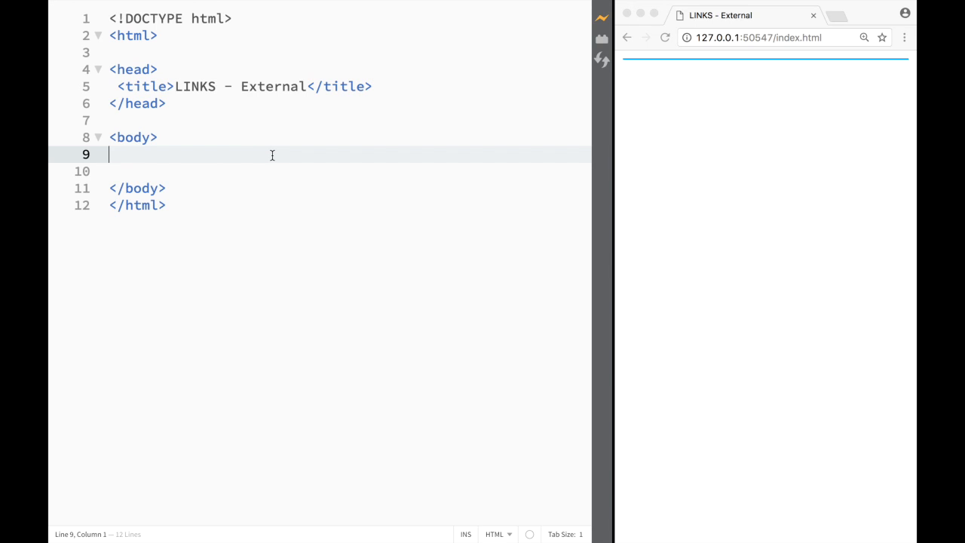
{"action": "type", "text": "<"}
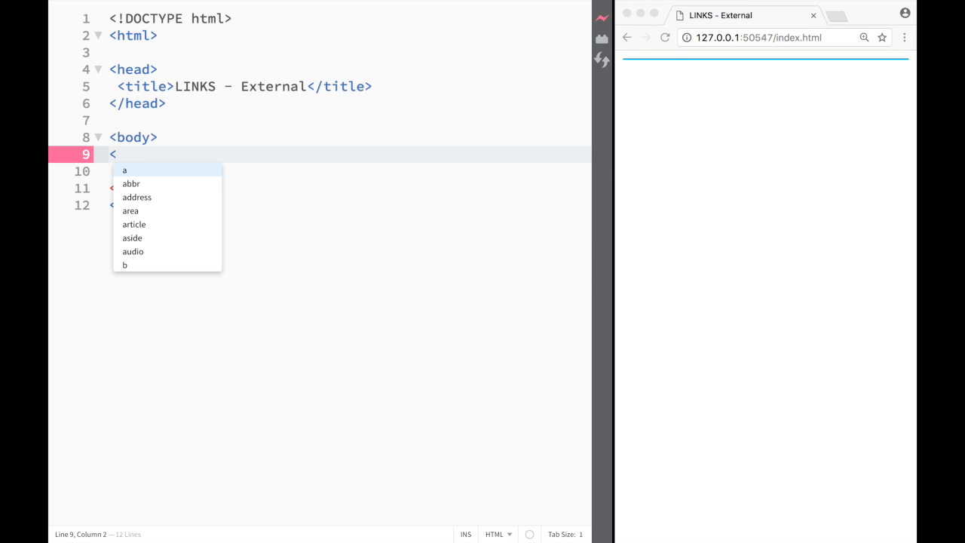
{"action": "mouse_move", "coordinate": [169, 173]}
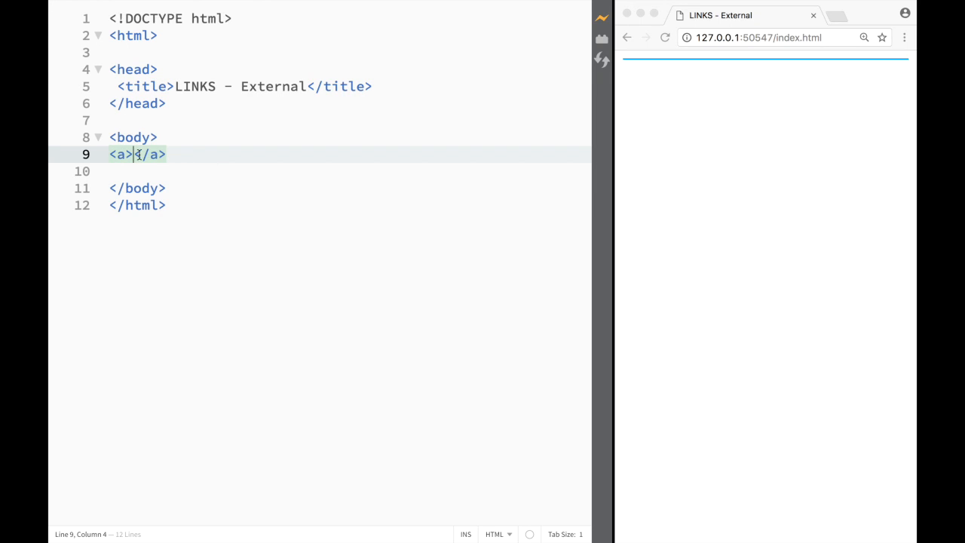
{"action": "mouse_move", "coordinate": [311, 129]}
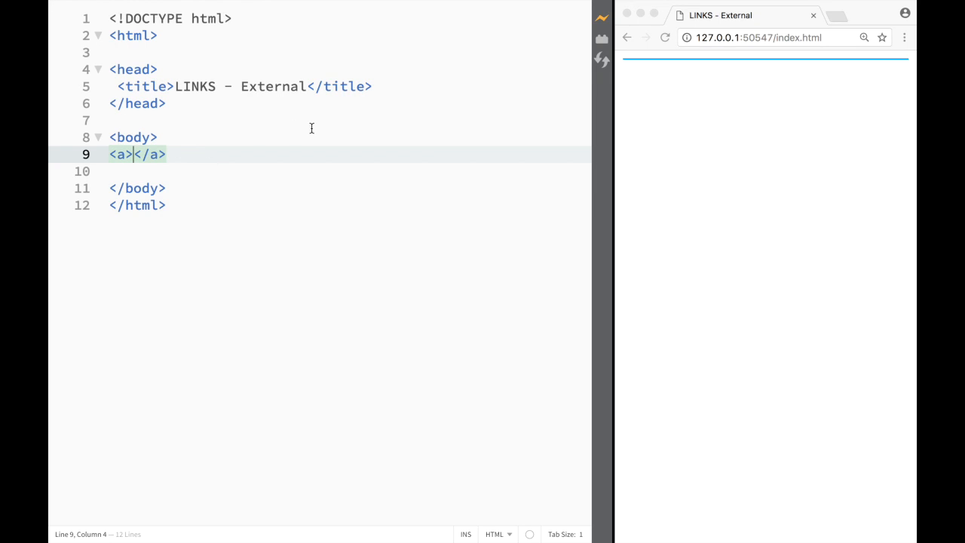
{"action": "type", "text": "G"}
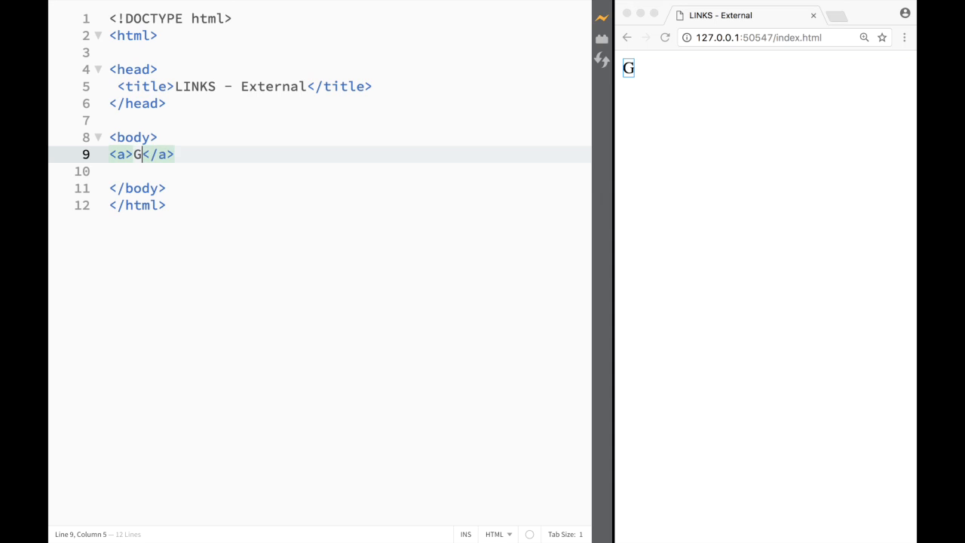
{"action": "type", "text": "oogle"}
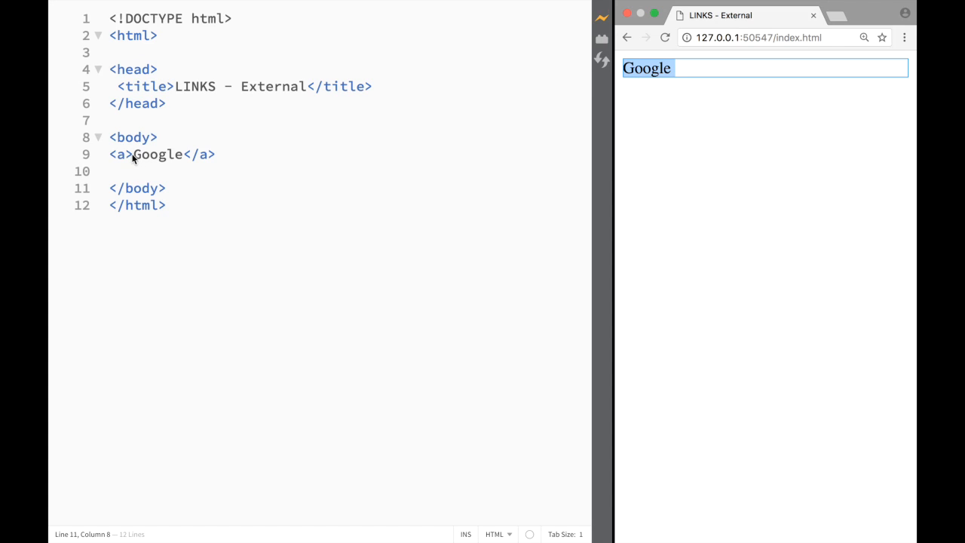
{"action": "left_click", "coordinate": [127, 154]}
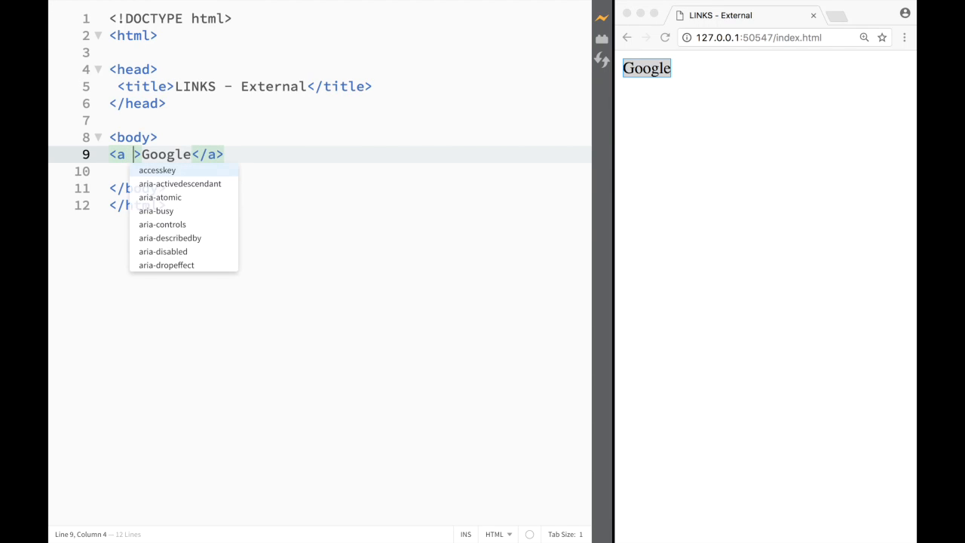
Add an empty href="" attribute to the anchor via the href code hint
{"action": "type", "text": "href=\""}
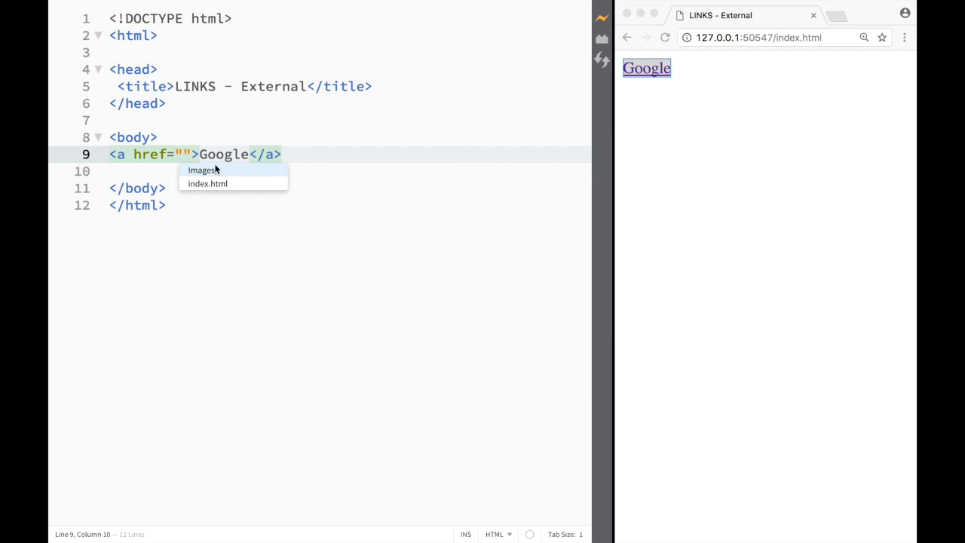
{"action": "mouse_move", "coordinate": [211, 172]}
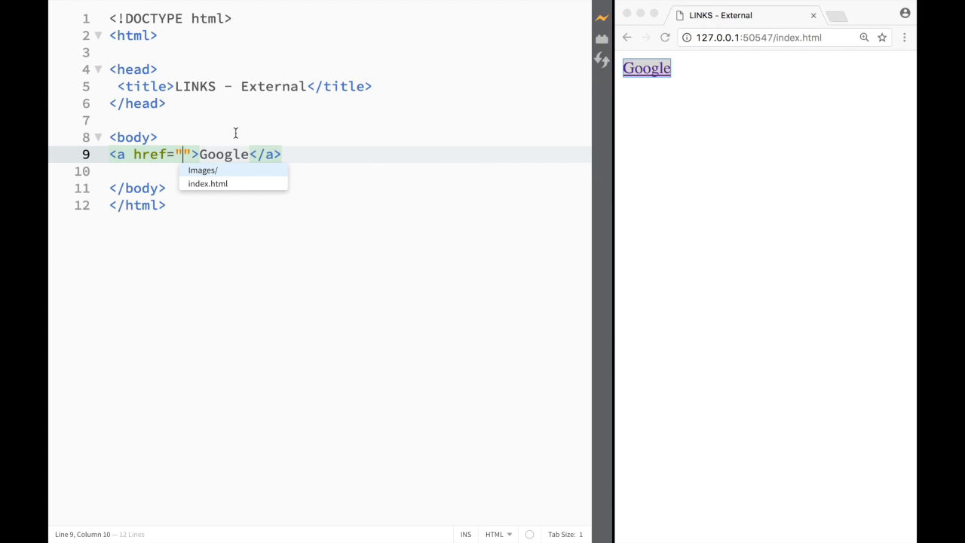
{"action": "mouse_move", "coordinate": [208, 133]}
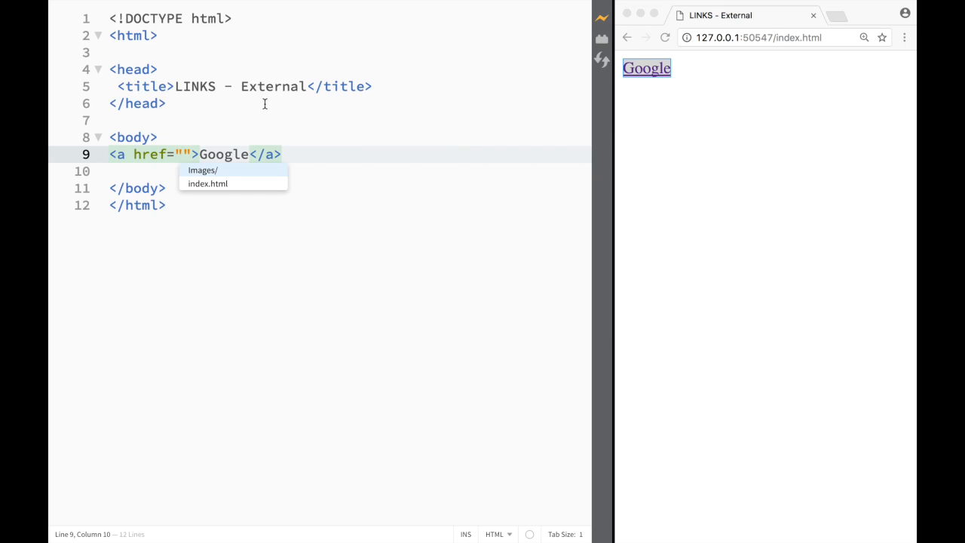
{"action": "type", "text": "htt"}
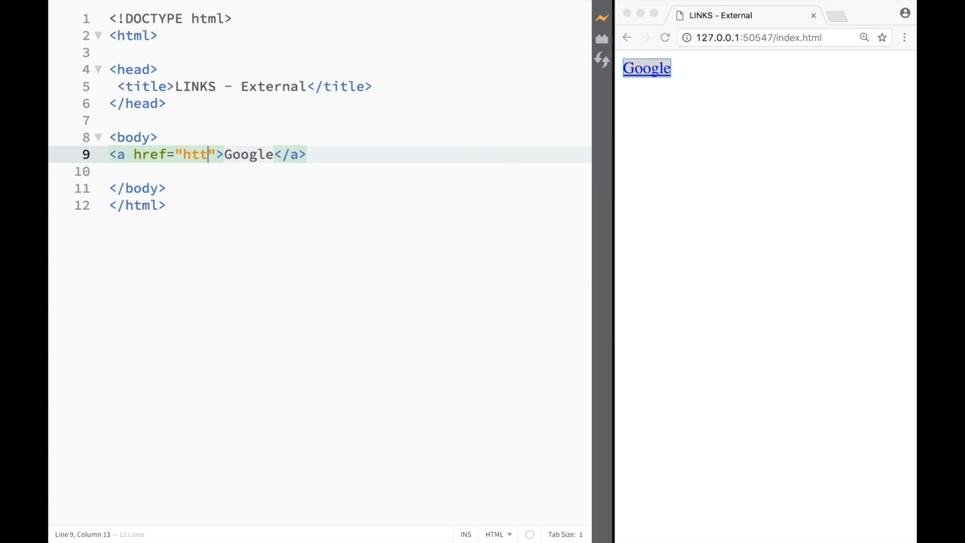
{"action": "type", "text": "p:"}
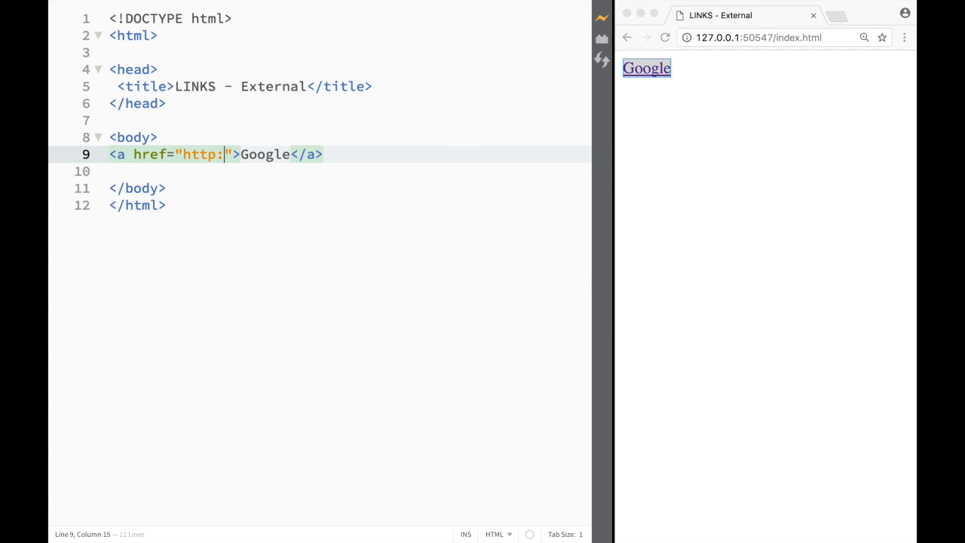
{"action": "type", "text": "//"}
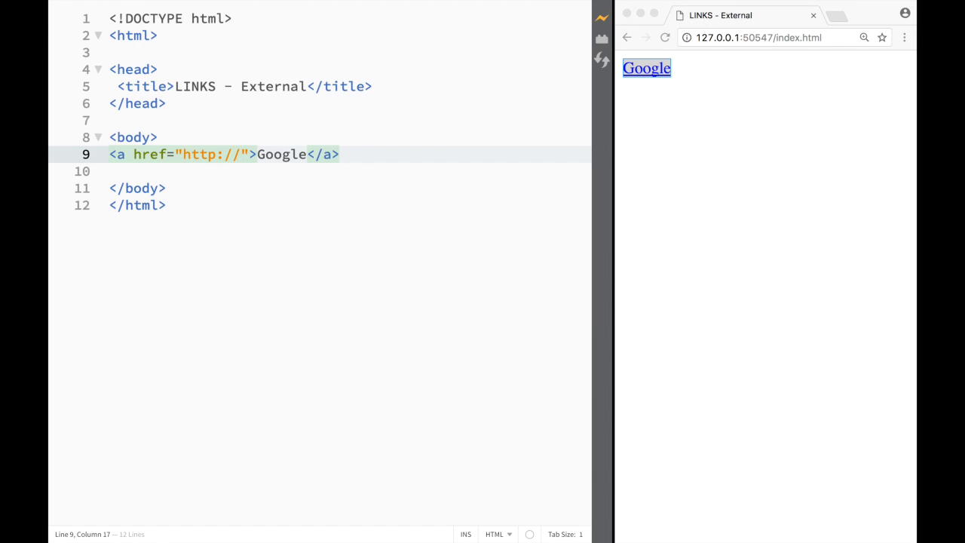
{"action": "type", "text": "www.google.com"}
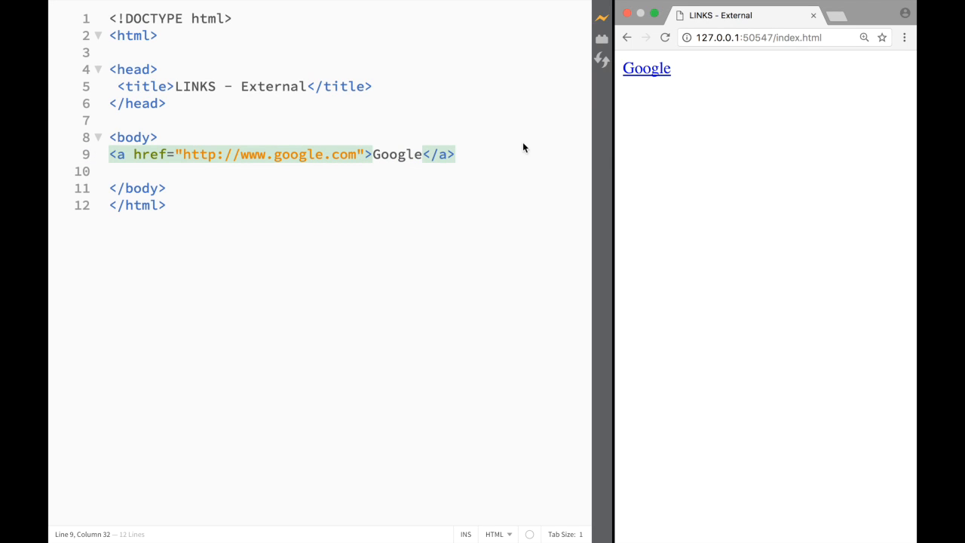
{"action": "mouse_move", "coordinate": [646, 67]}
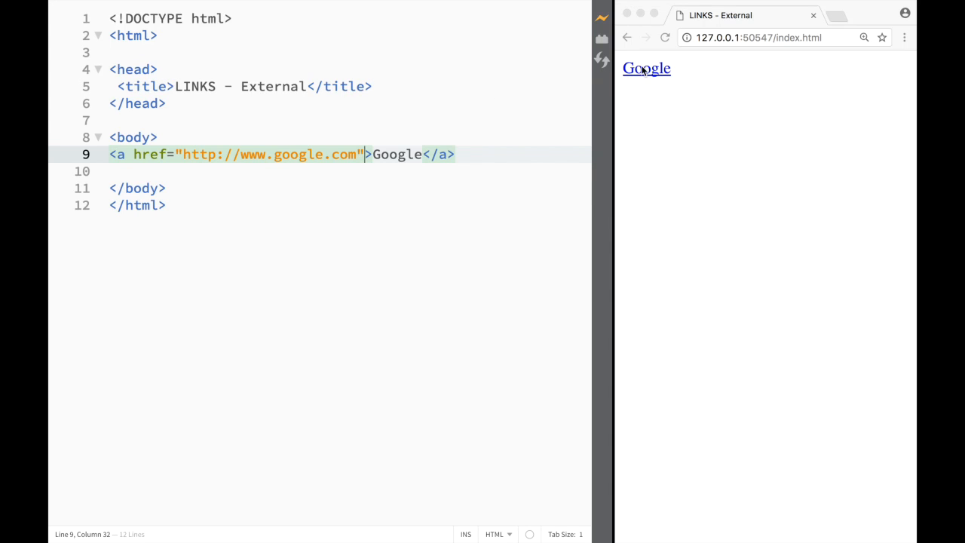
{"action": "mouse_move", "coordinate": [602, 89]}
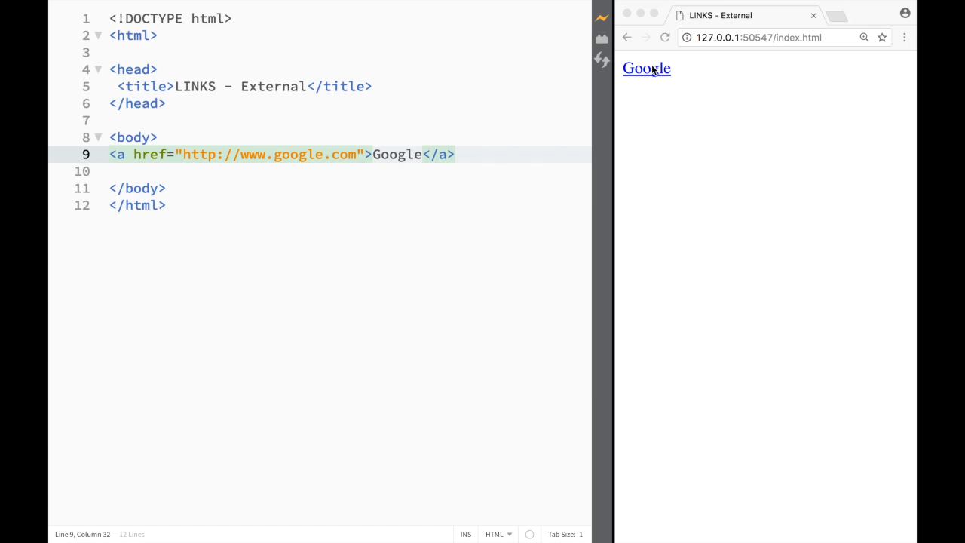
{"action": "mouse_move", "coordinate": [666, 56]}
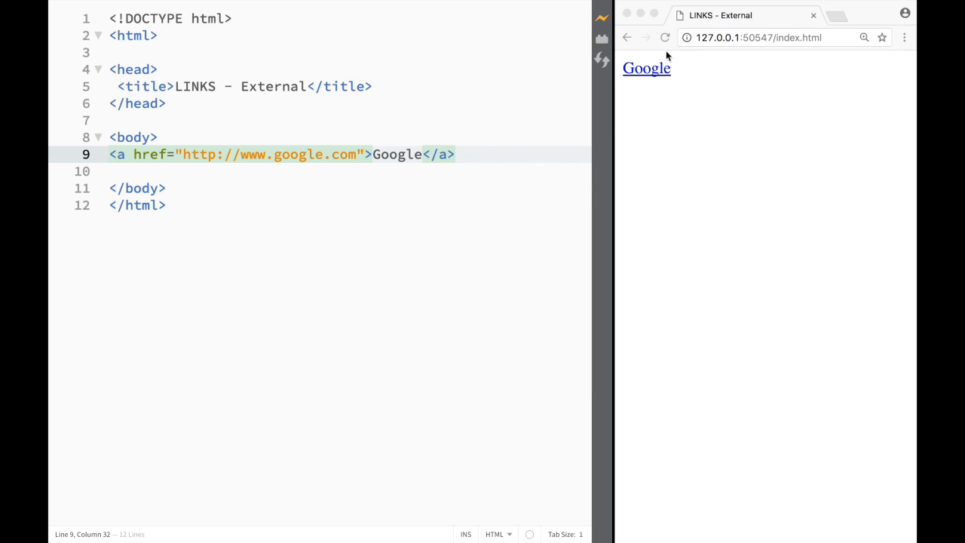
{"action": "mouse_move", "coordinate": [661, 109]}
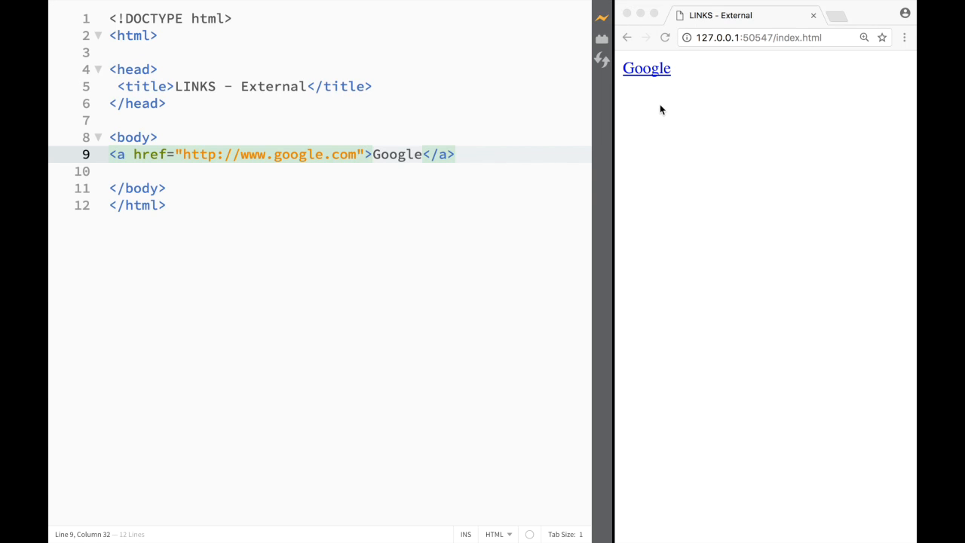
{"action": "mouse_move", "coordinate": [658, 63]}
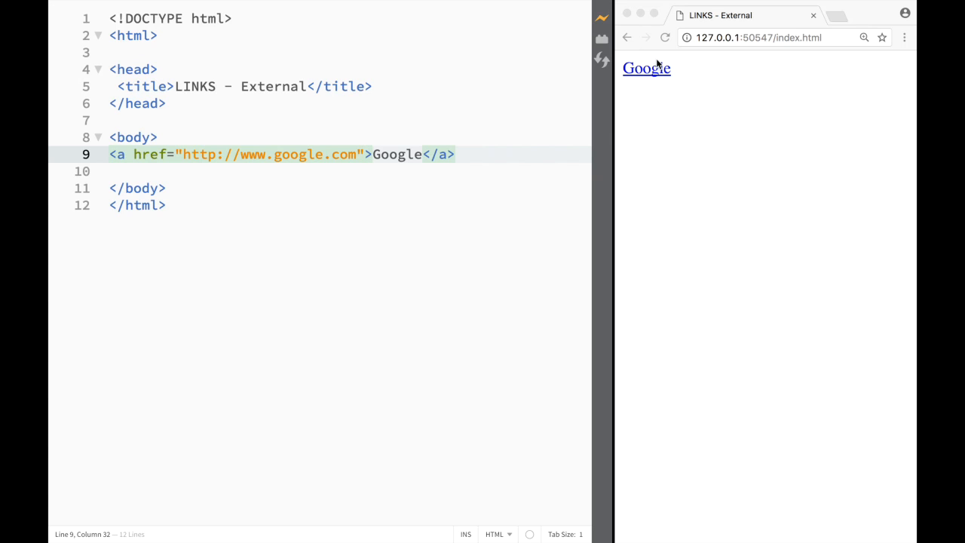
{"action": "mouse_move", "coordinate": [826, 60]}
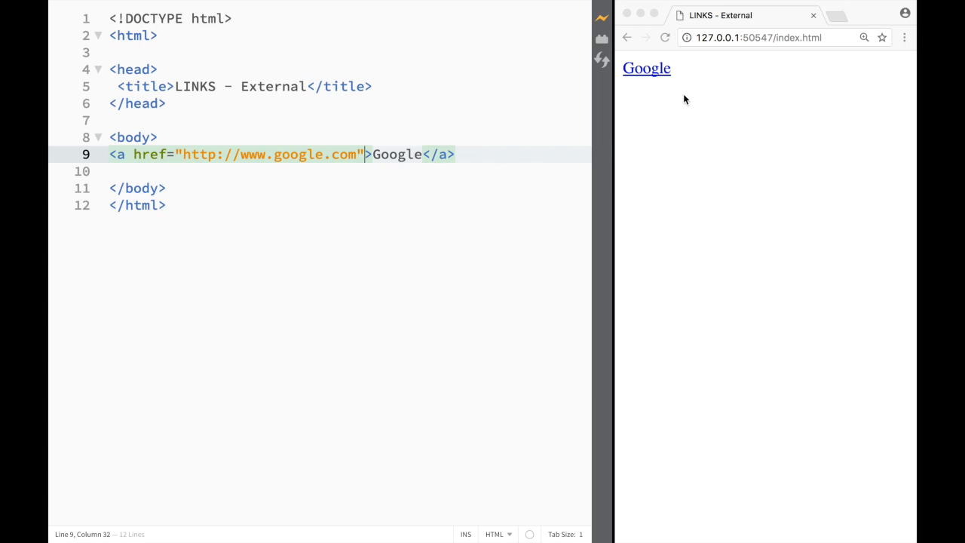
Add target="_blank" to the anchor and follow the Google link in the preview
{"action": "type", "text": "\" \""}
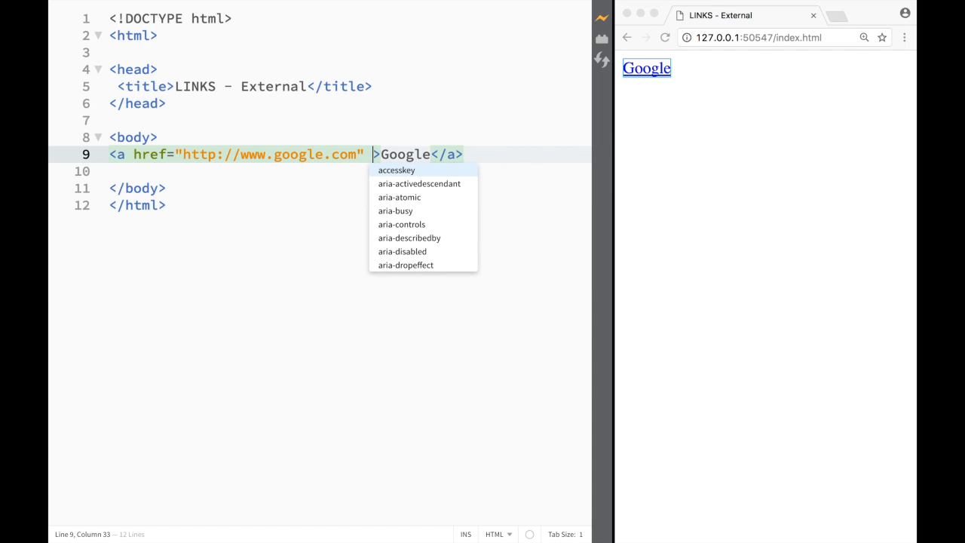
{"action": "type", "text": "target=\""}
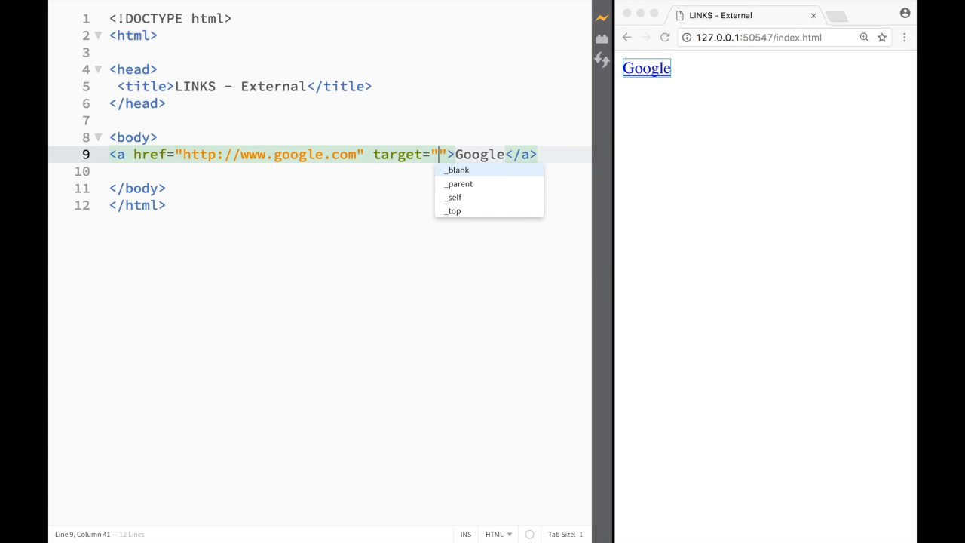
{"action": "mouse_move", "coordinate": [467, 190]}
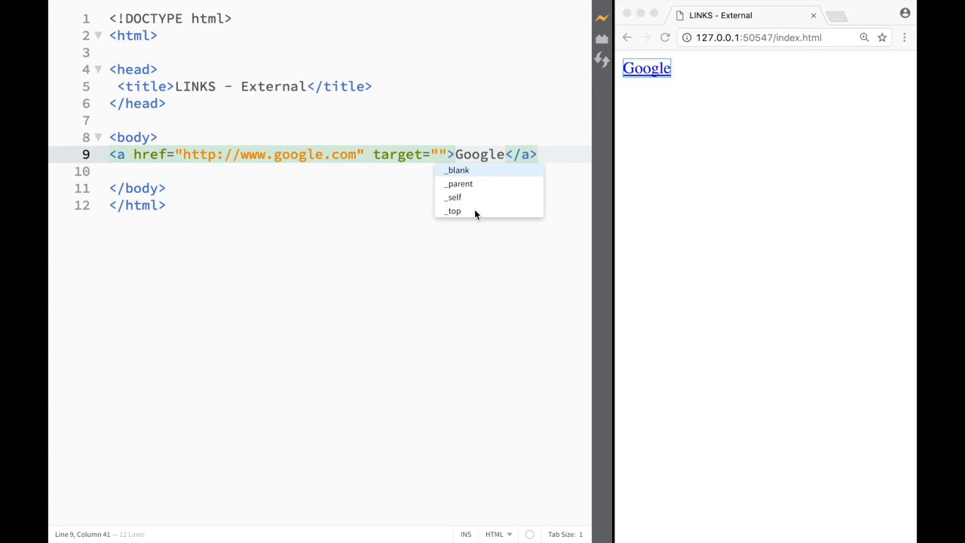
{"action": "left_click", "coordinate": [456, 169]}
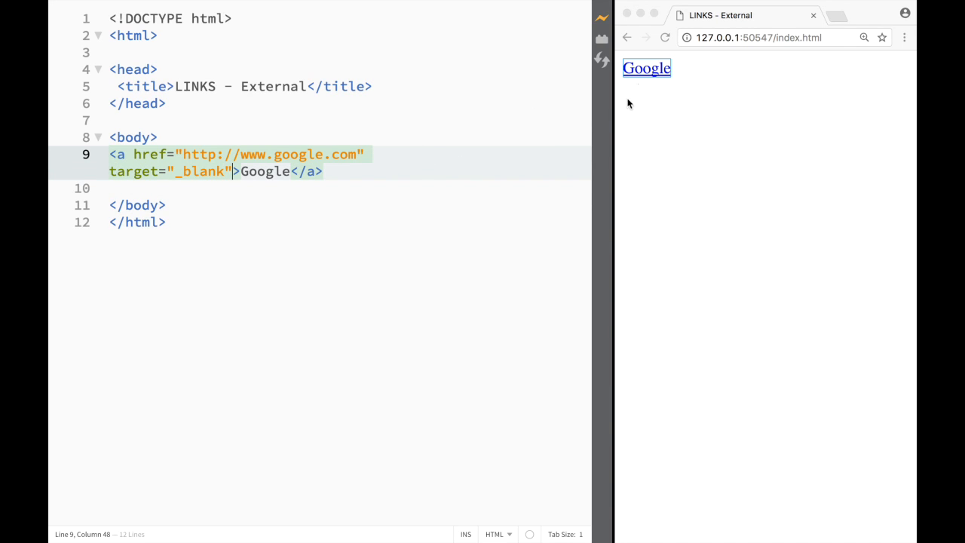
{"action": "left_click", "coordinate": [645, 68]}
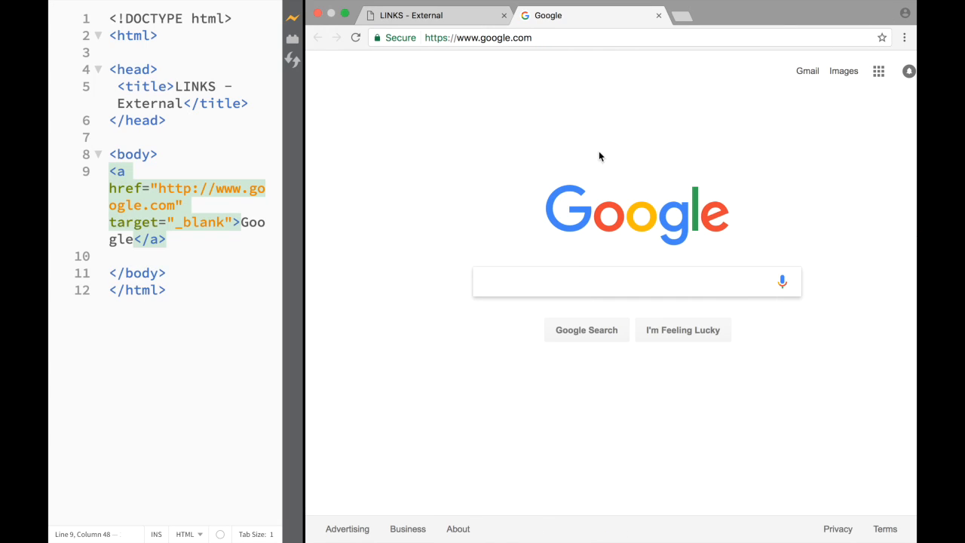
{"action": "mouse_move", "coordinate": [359, 192]}
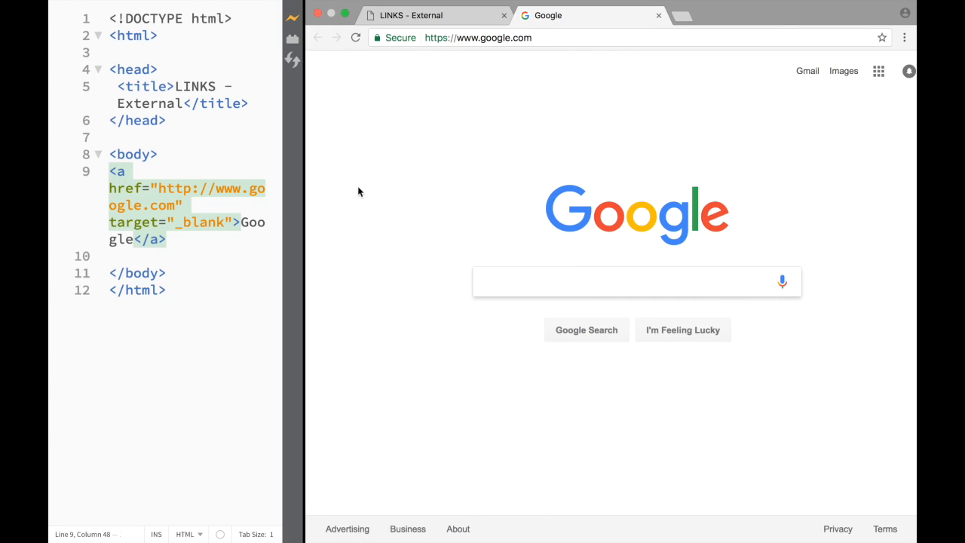
Switch back from the google.com tab to the LINKS - External page and refocus the editor
{"action": "left_click", "coordinate": [636, 282]}
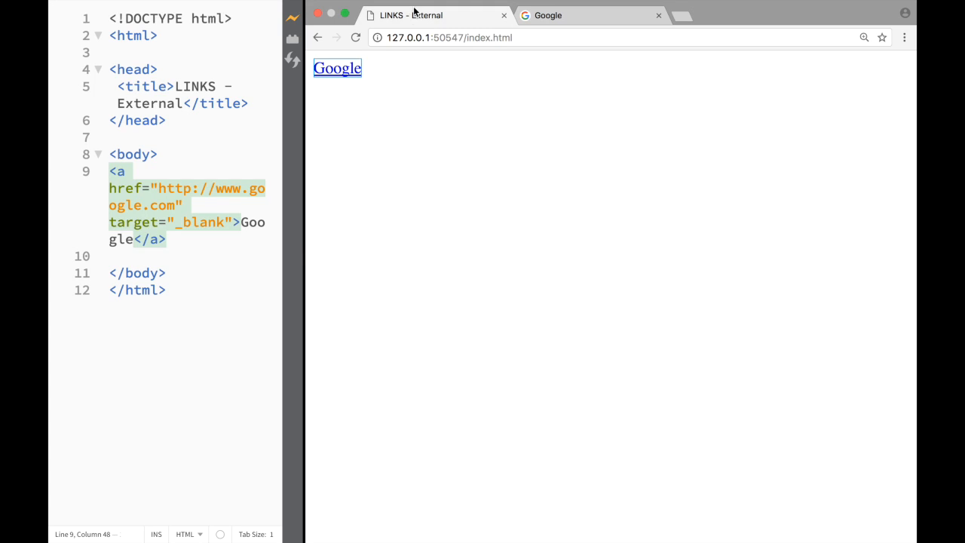
{"action": "left_click", "coordinate": [338, 68]}
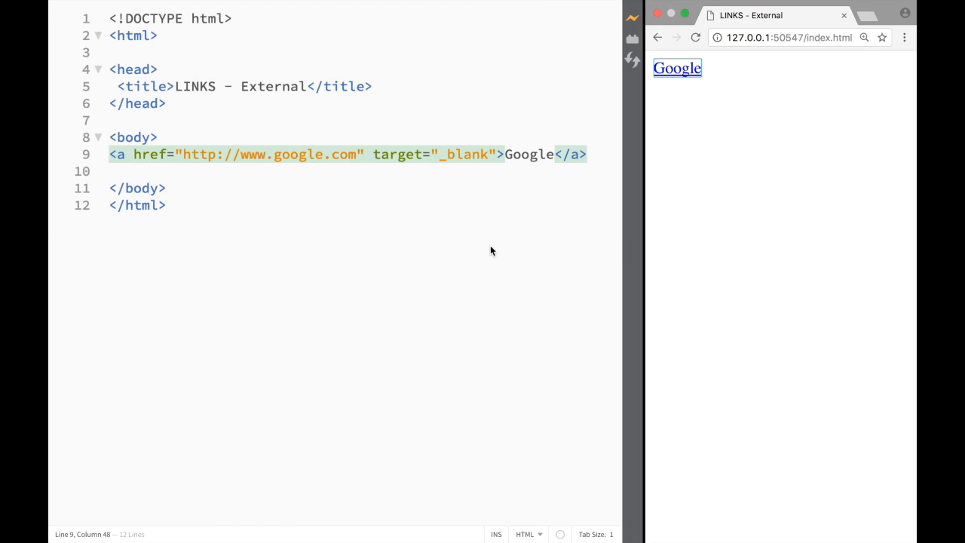
{"action": "mouse_move", "coordinate": [472, 242]}
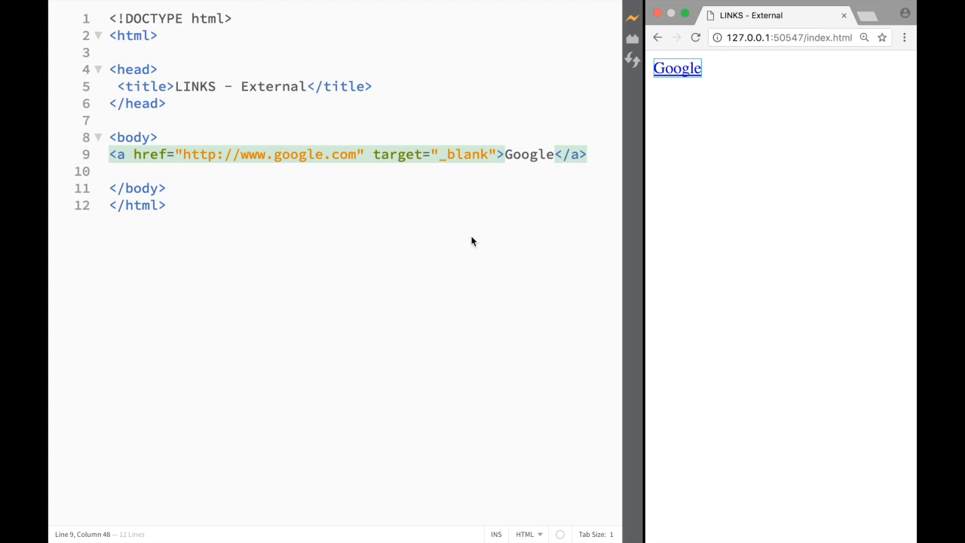